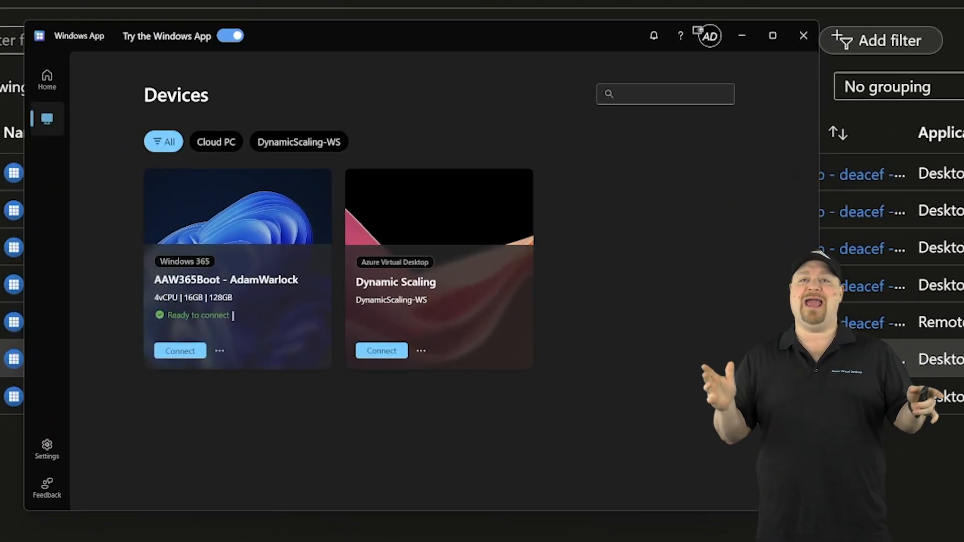
Step: Switch Windows App to the second signed-in account via the account avatar menu
{"action": "left_click", "coordinate": [710, 35]}
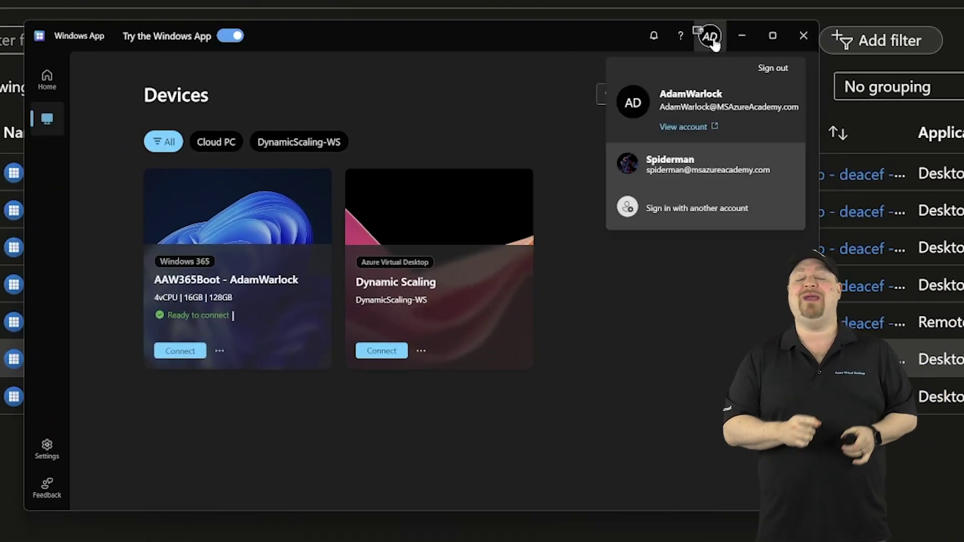
{"action": "left_click", "coordinate": [670, 164]}
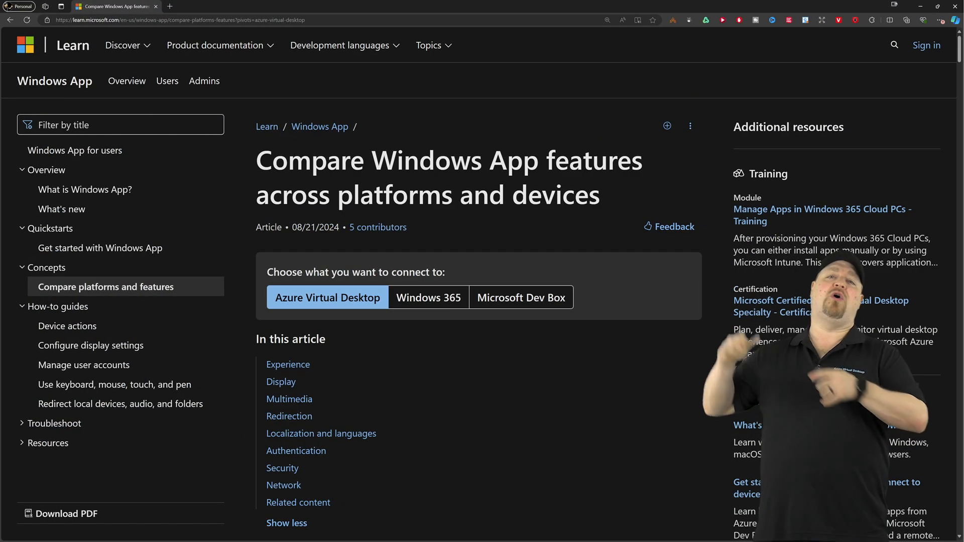
Step: Open the Learn article 'Compare Windows App features across platforms and devices'
{"action": "left_click", "coordinate": [280, 382]}
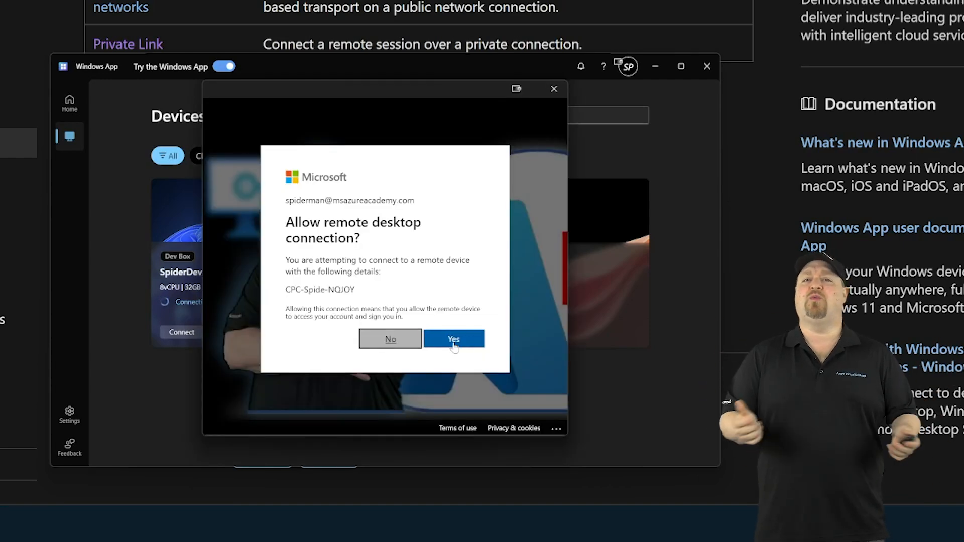
Step: Allow the remote desktop connection to the SpiderDev Dev Box
{"action": "left_click", "coordinate": [454, 338]}
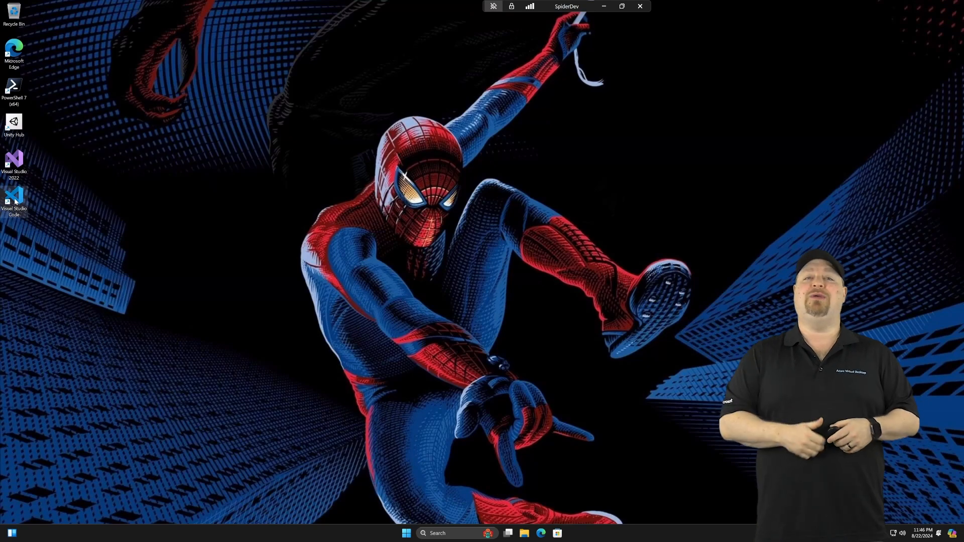